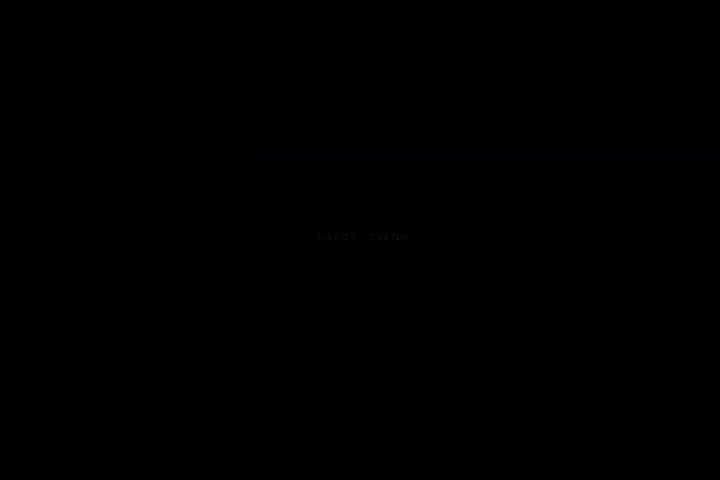
type("tarot cards")
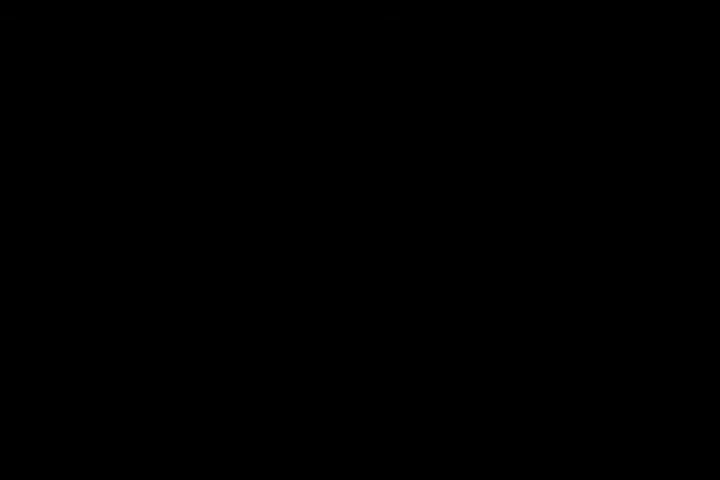
type("party")
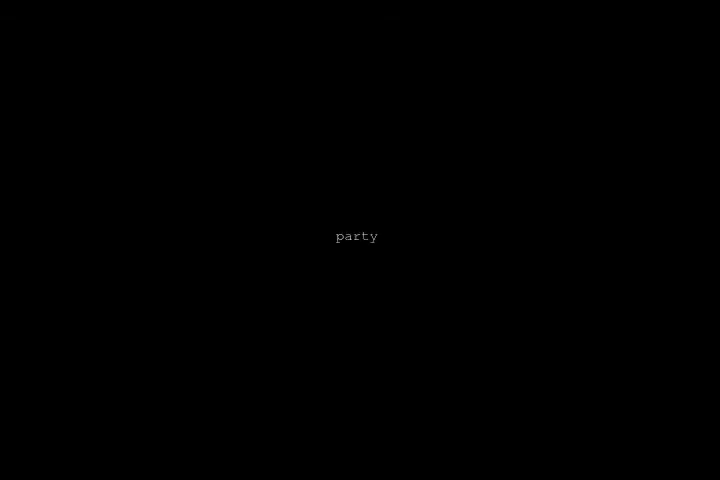